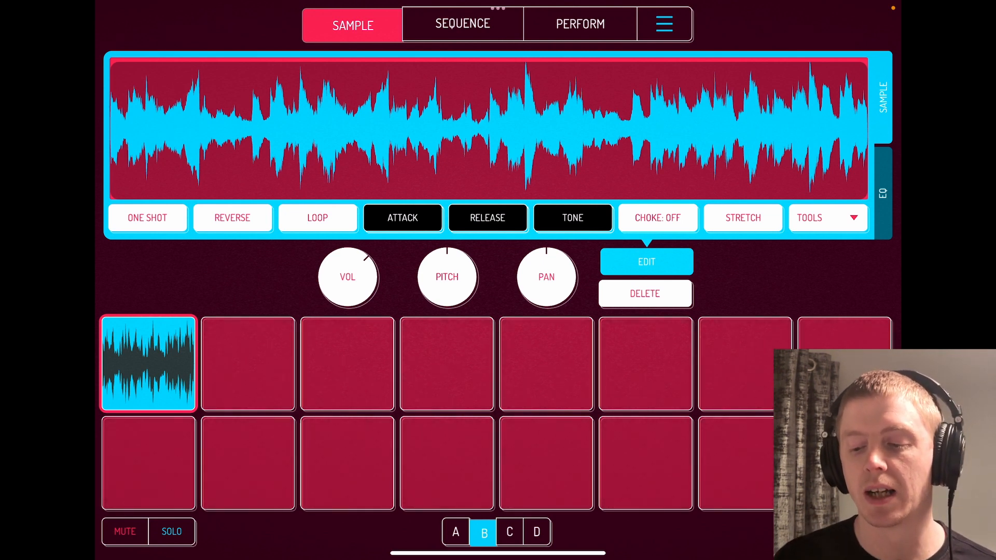
# Compare pad 1's EQ off and on, then sweep a low cut to about 1 kHz and audition
pyautogui.click(883, 190)
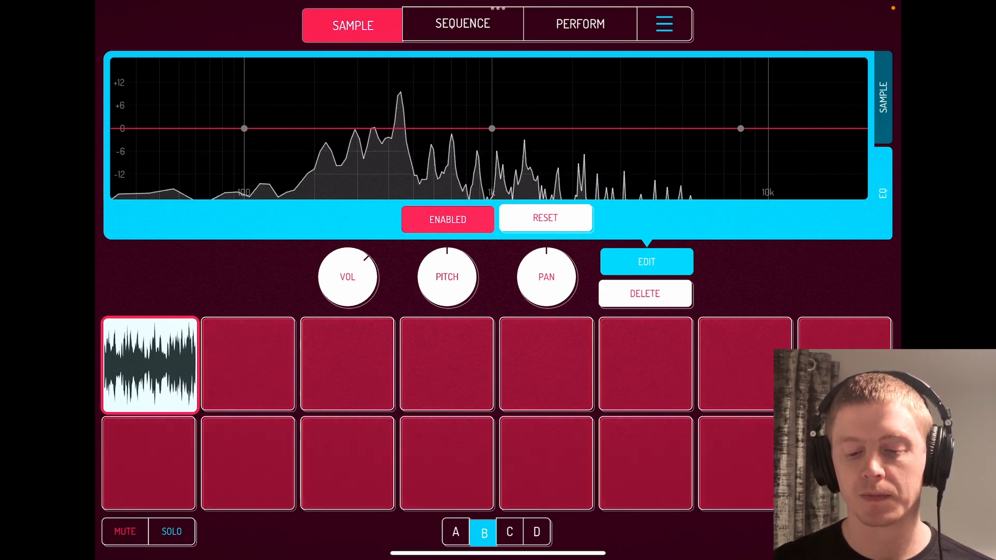
pyautogui.click(448, 218)
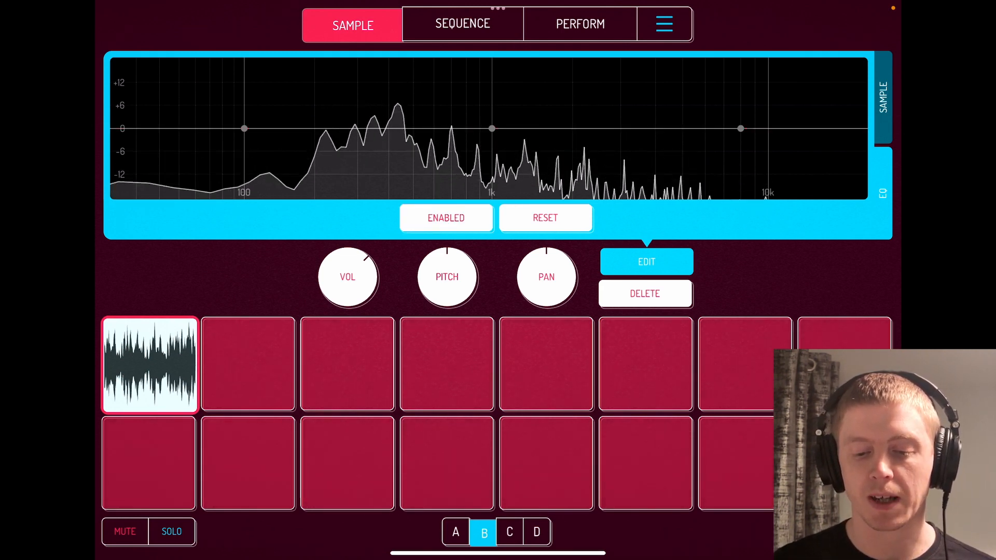
pyautogui.click(447, 218)
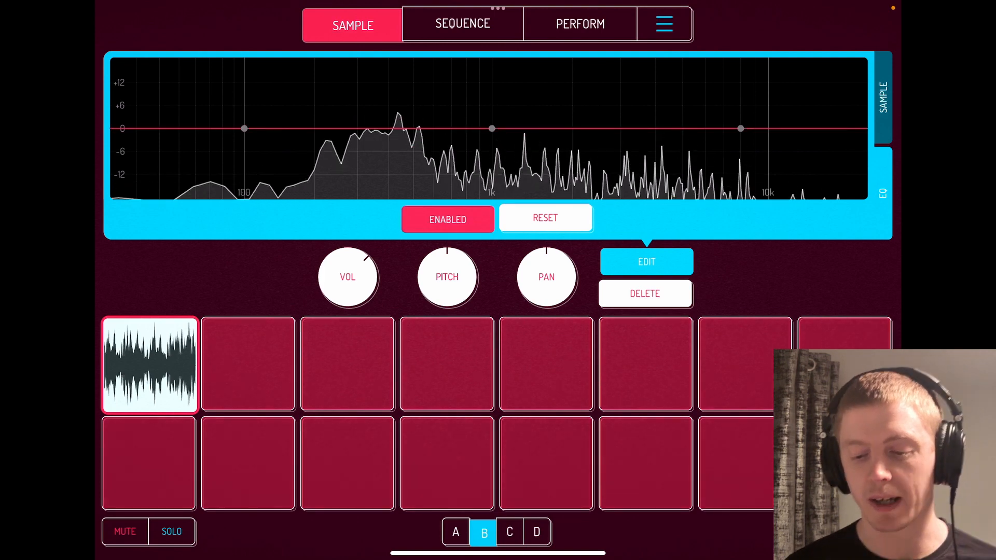
pyautogui.moveTo(241, 129); pyautogui.dragTo(324, 181)
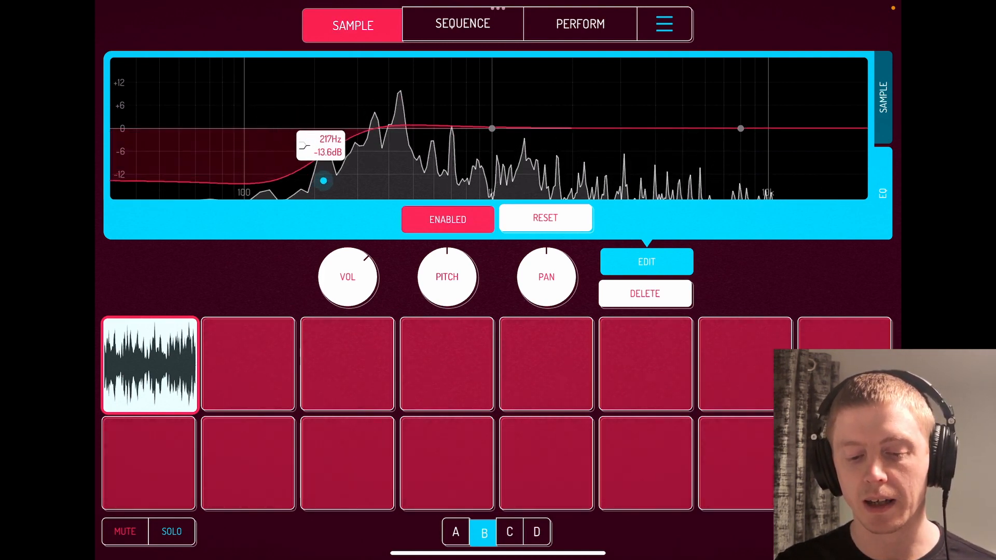
pyautogui.moveTo(324, 181); pyautogui.dragTo(400, 197)
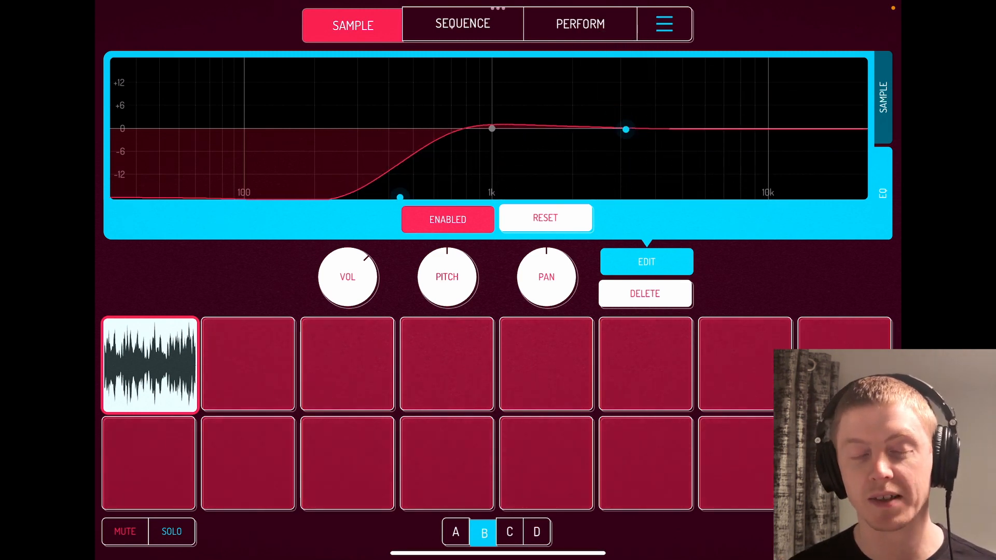
pyautogui.click(149, 363)
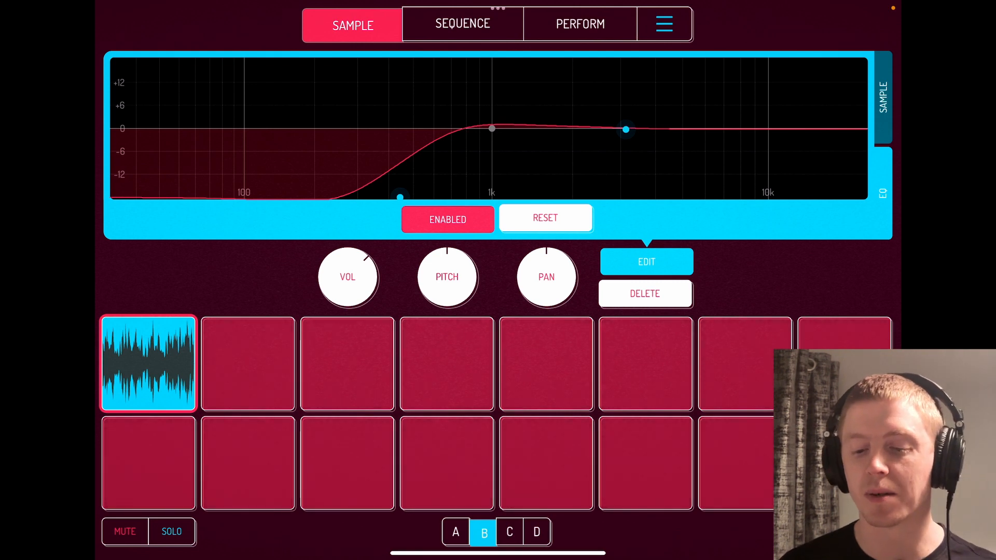
# Reshape pad 1's EQ into a high cut, then reset it to a flat curve
pyautogui.moveTo(399, 198); pyautogui.dragTo(127, 129)
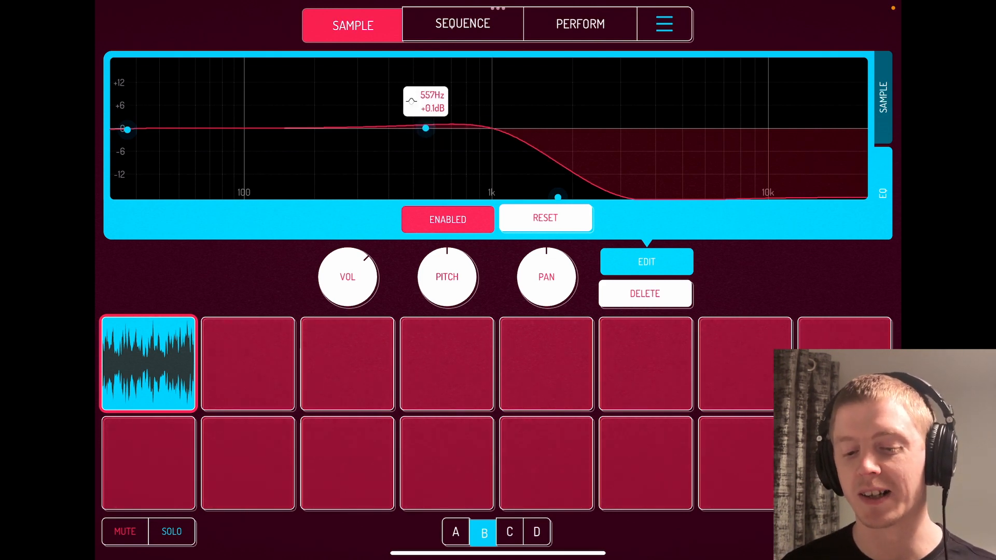
pyautogui.click(546, 218)
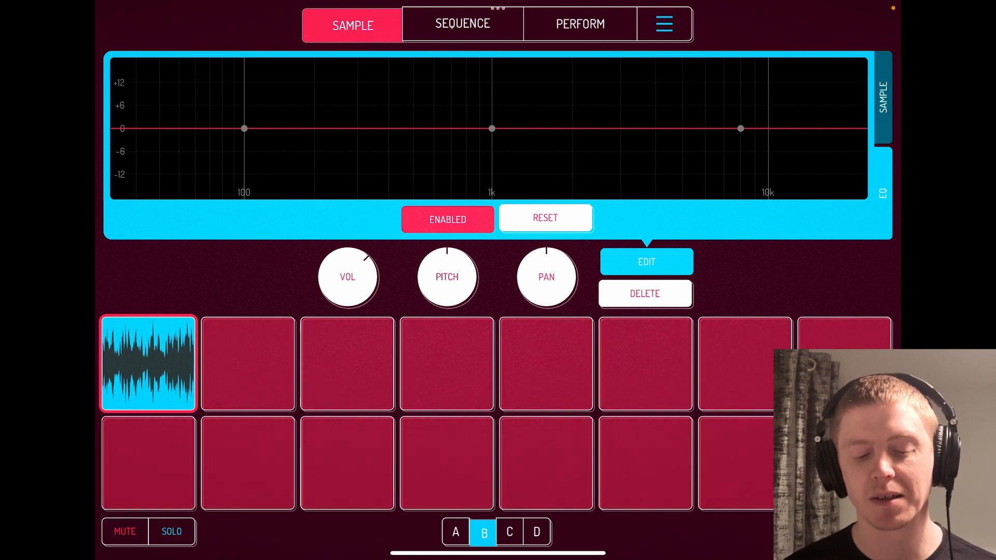
# Play pad 1's original sample from the Sample tab and show the Resample panel
pyautogui.click(883, 96)
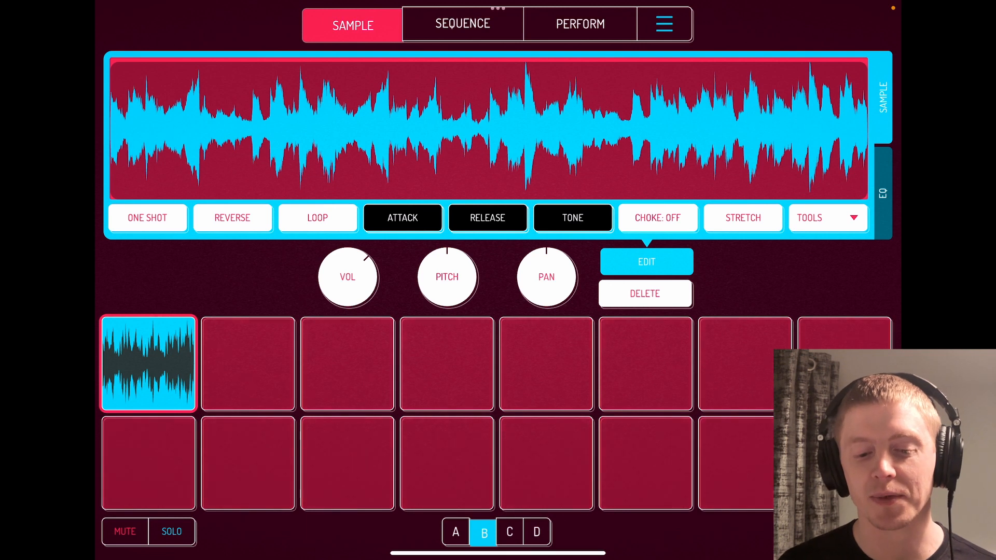
pyautogui.click(148, 363)
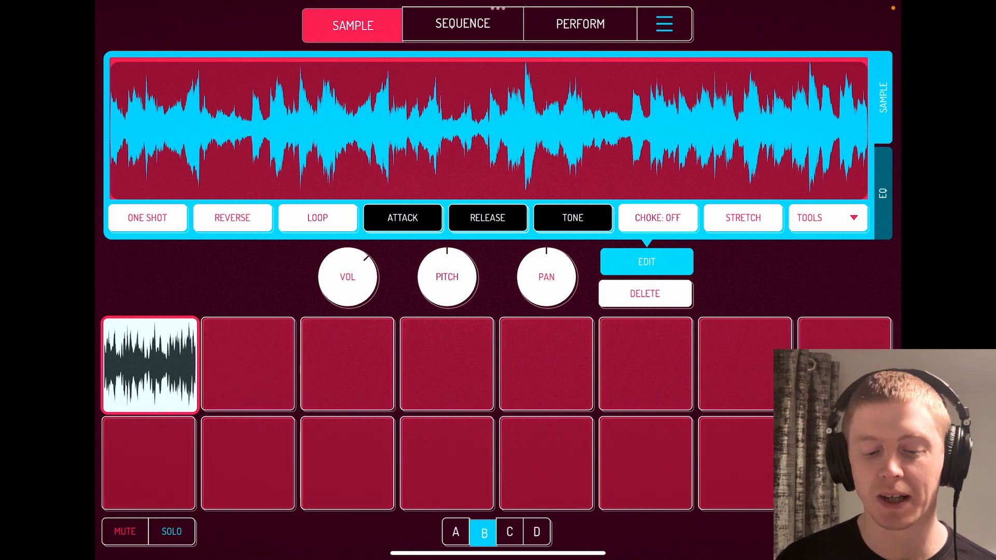
pyautogui.click(883, 193)
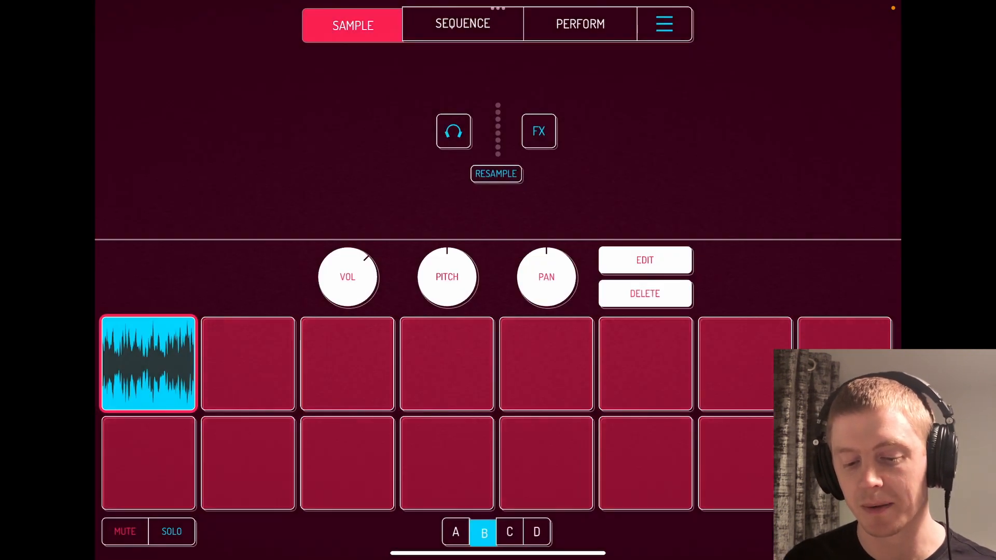
# Resample into pad 2 while sweeping a low cut across the original, then flatten the EQ
pyautogui.click(645, 260)
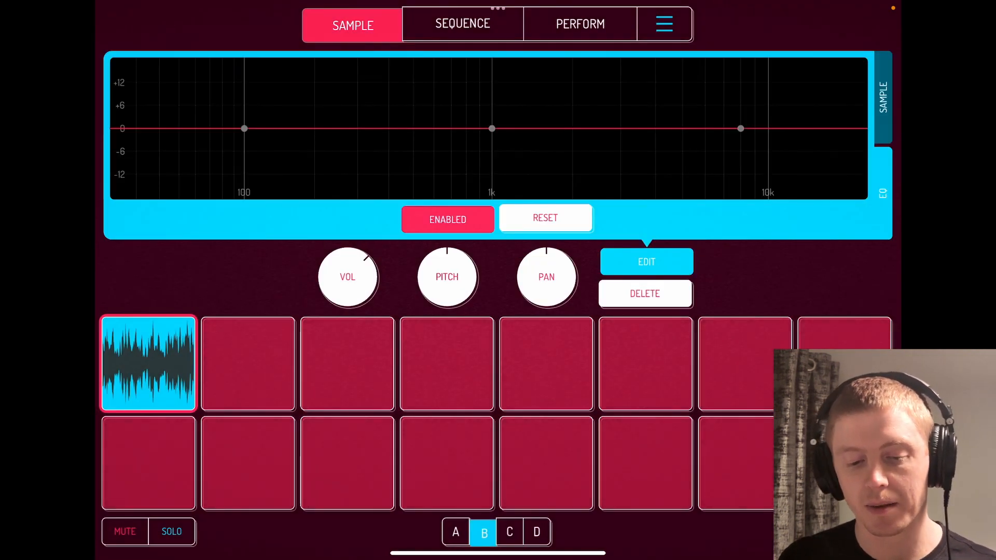
pyautogui.moveTo(244, 129); pyautogui.dragTo(306, 197)
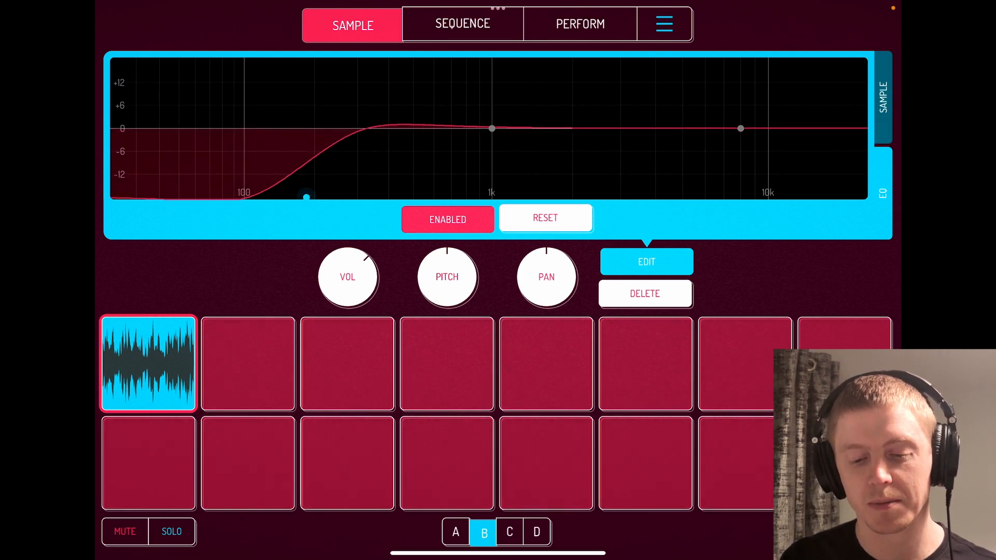
pyautogui.click(545, 218)
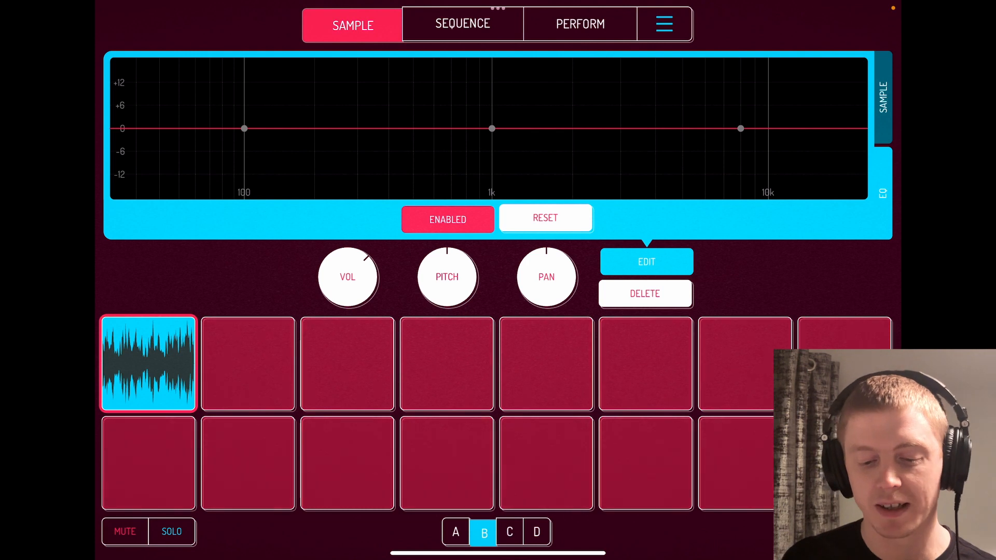
pyautogui.click(248, 365)
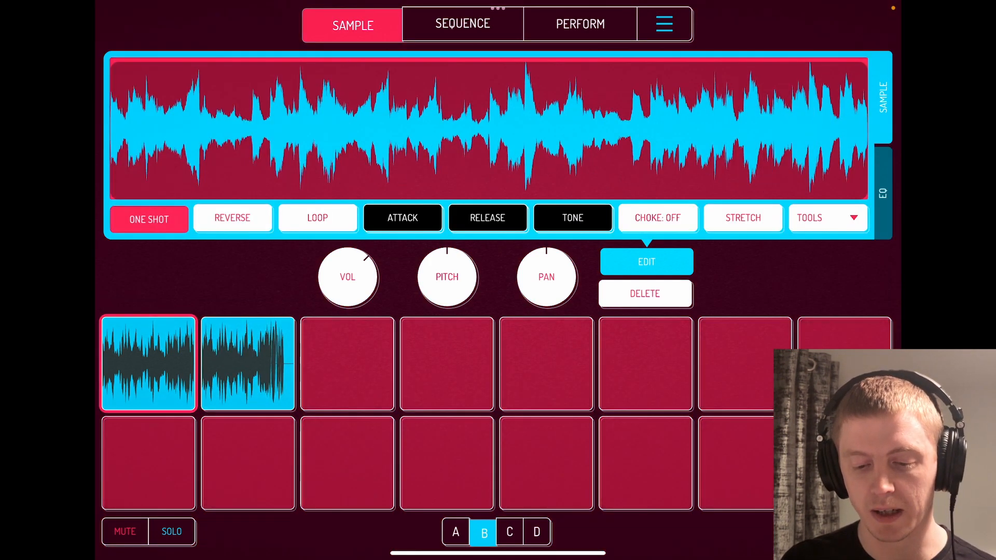
# Play pad 1 again, select pad 2's resampled clip and switch on One Shot
pyautogui.click(882, 193)
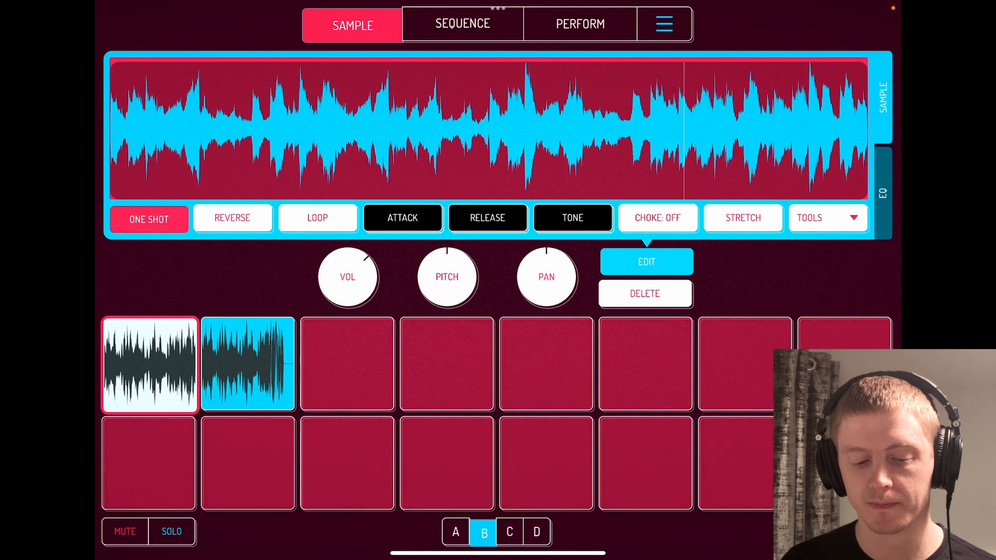
pyautogui.click(149, 364)
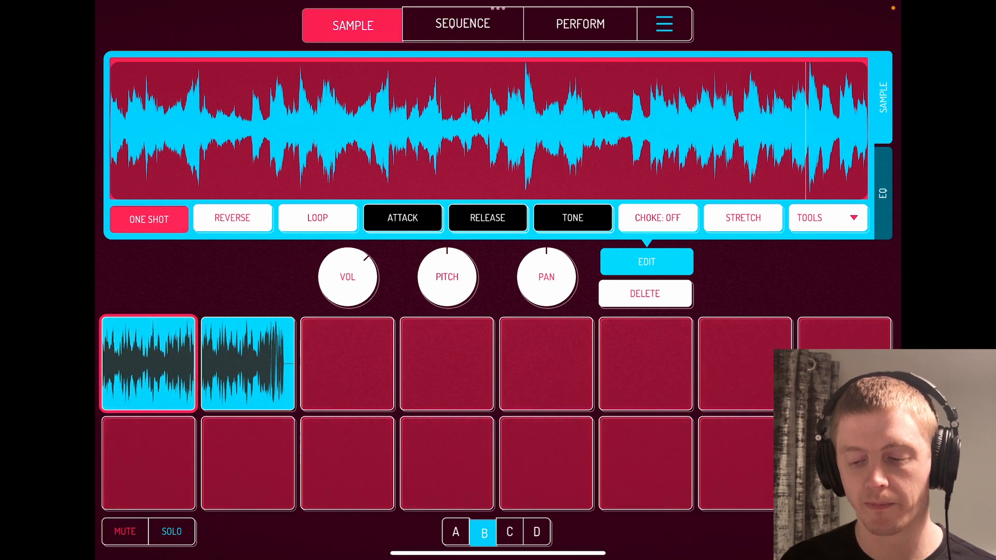
pyautogui.click(247, 363)
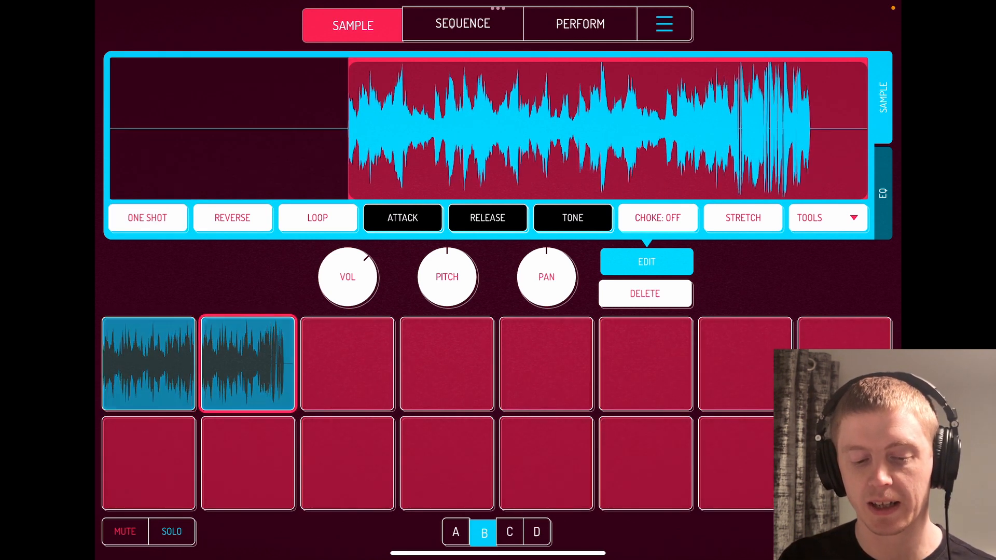
pyautogui.click(147, 218)
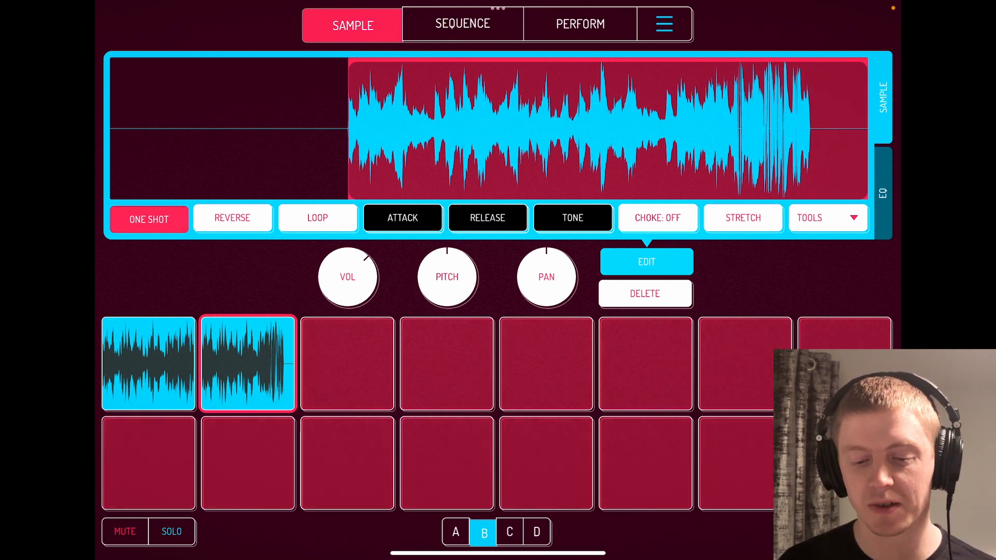
pyautogui.click(148, 363)
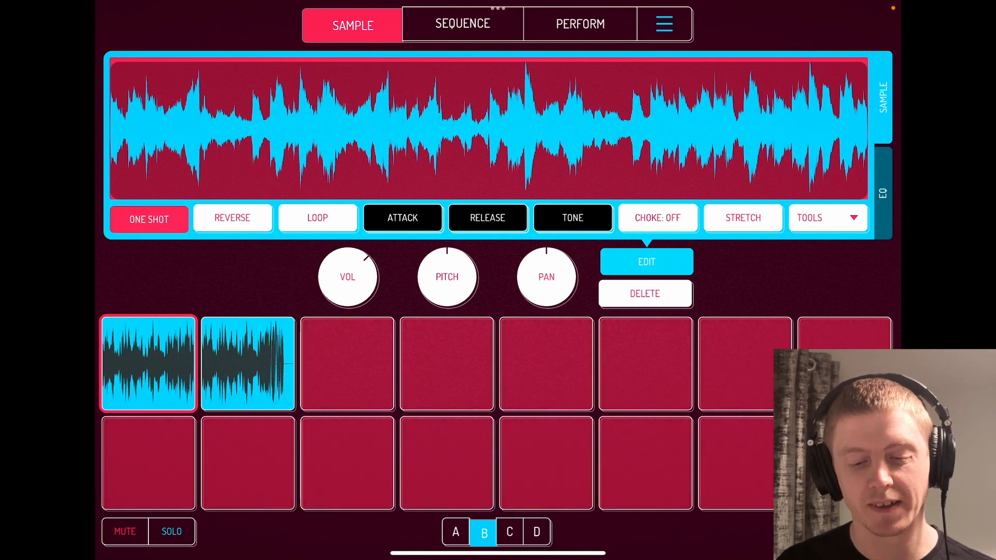
pyautogui.click(248, 364)
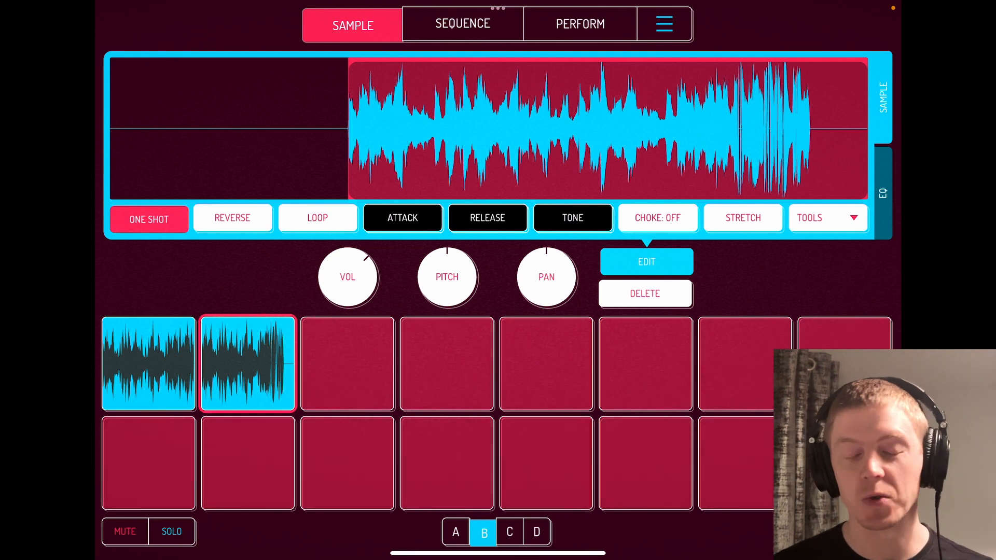
pyautogui.click(882, 194)
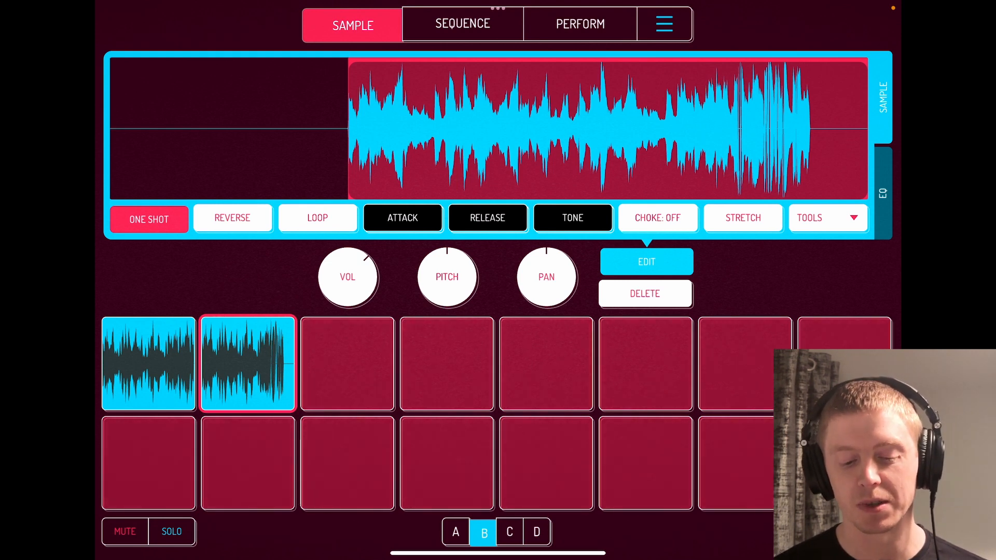
# Start resampling into pad 3 and enable pad 1's EQ to sweep while recording
pyautogui.click(348, 364)
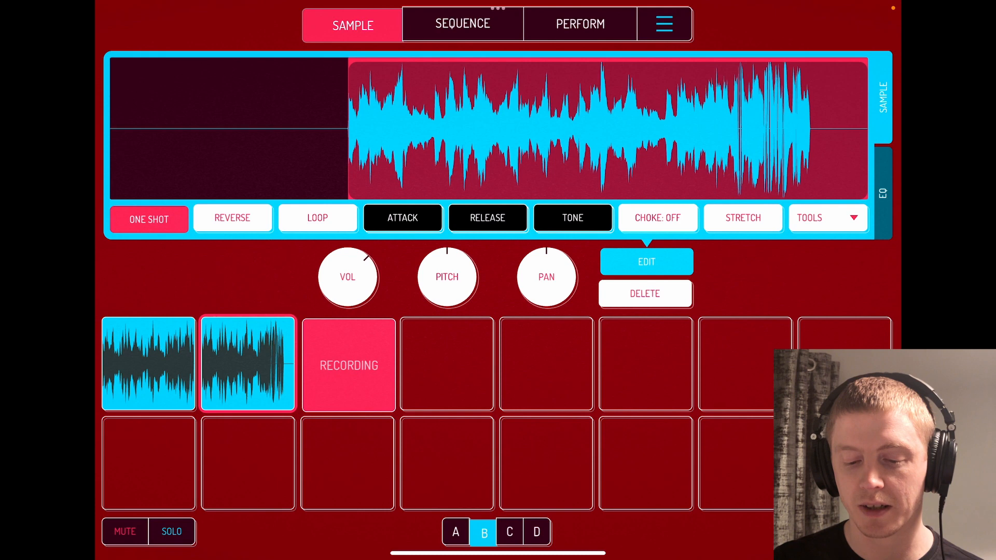
pyautogui.click(883, 192)
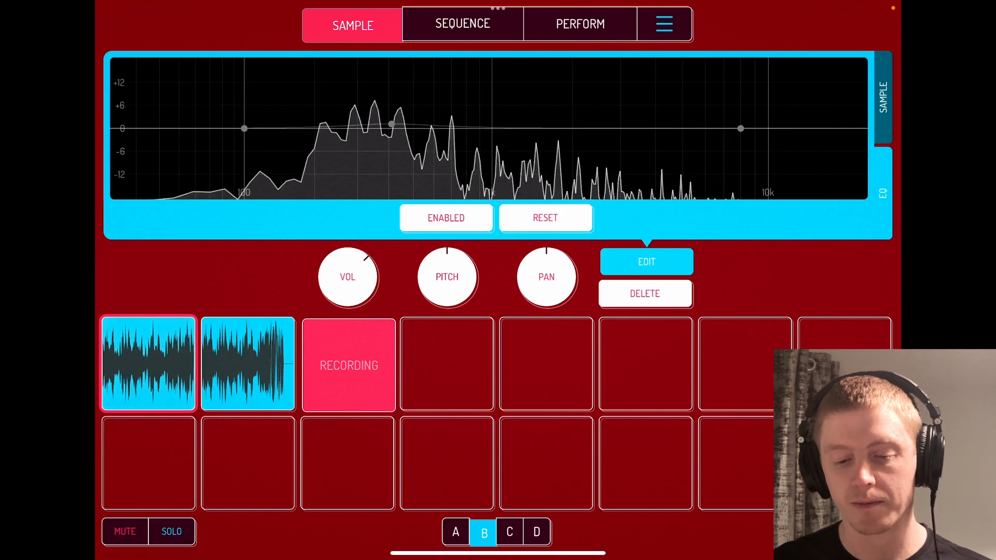
pyautogui.click(447, 218)
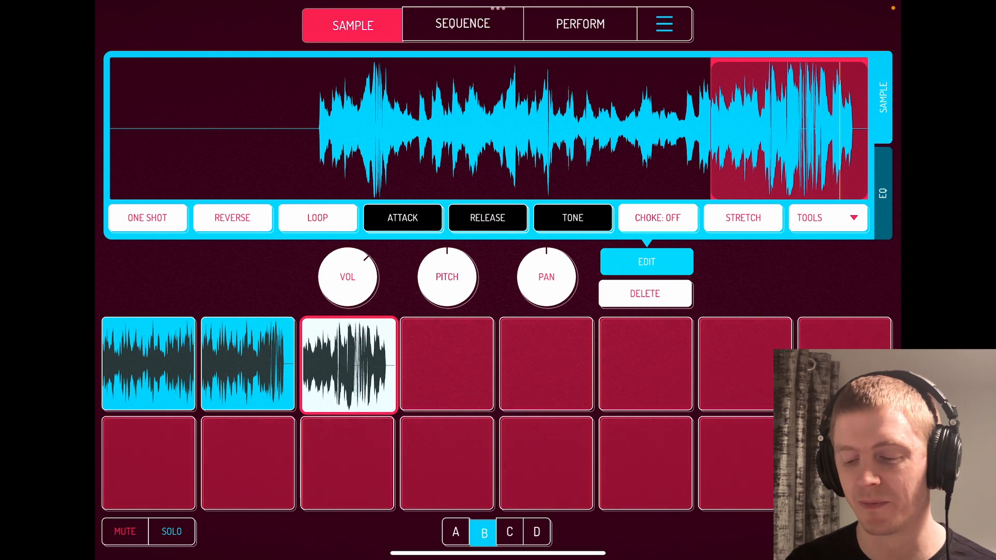
# Play the pad 3 resample and show its flat EQ
pyautogui.click(347, 364)
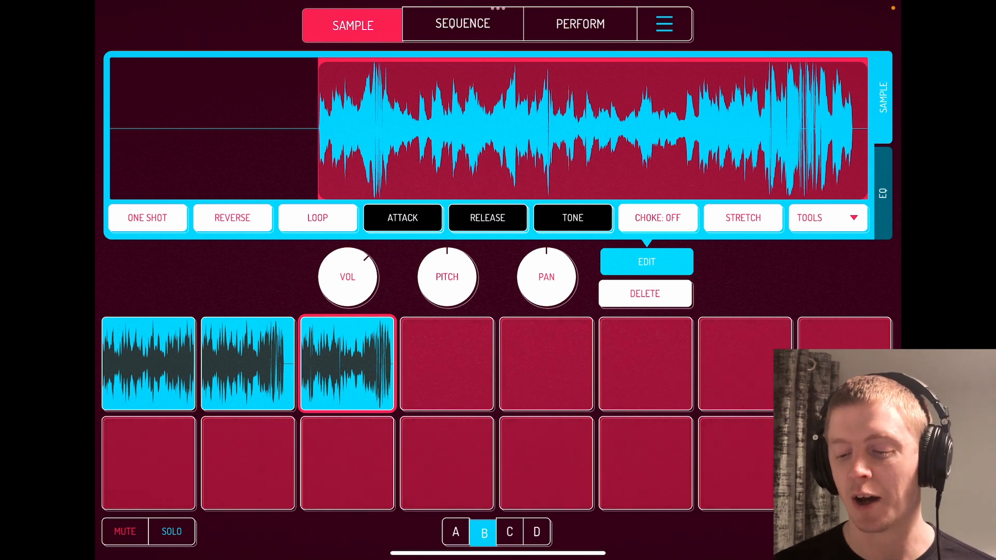
pyautogui.click(883, 194)
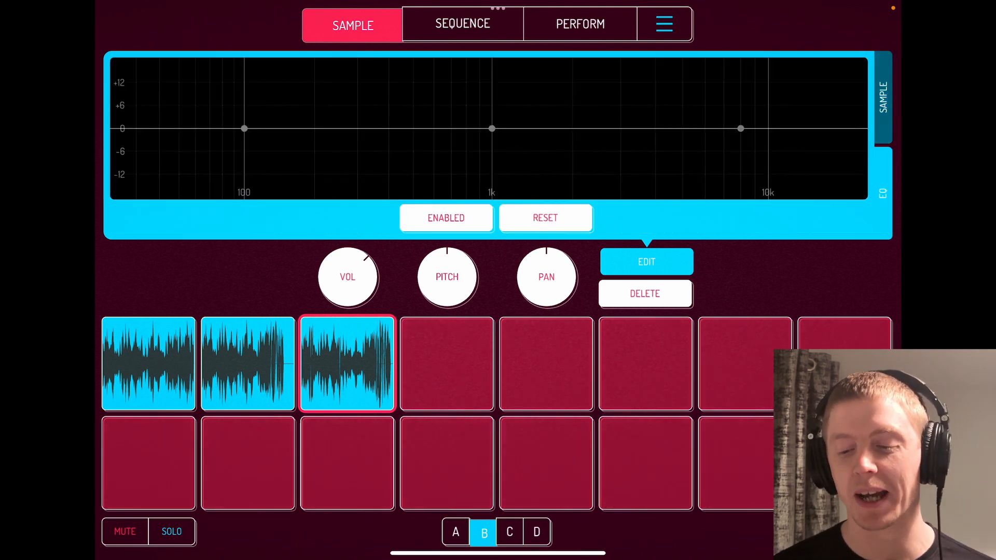